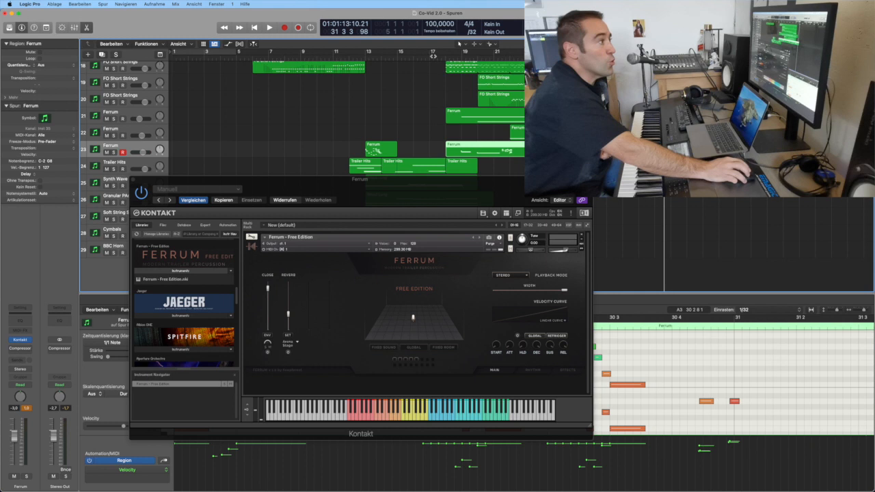
Step: Bring the Ferrum Kontakt window to the front above the piano roll
left_click(269, 27)
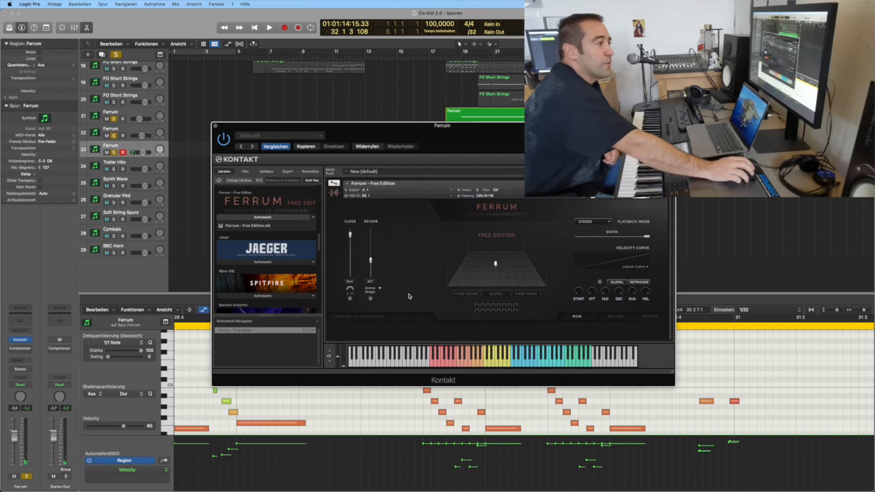
Step: Drag Ferrum's stage position dot toward the front of the virtual stage
left_click(494, 294)
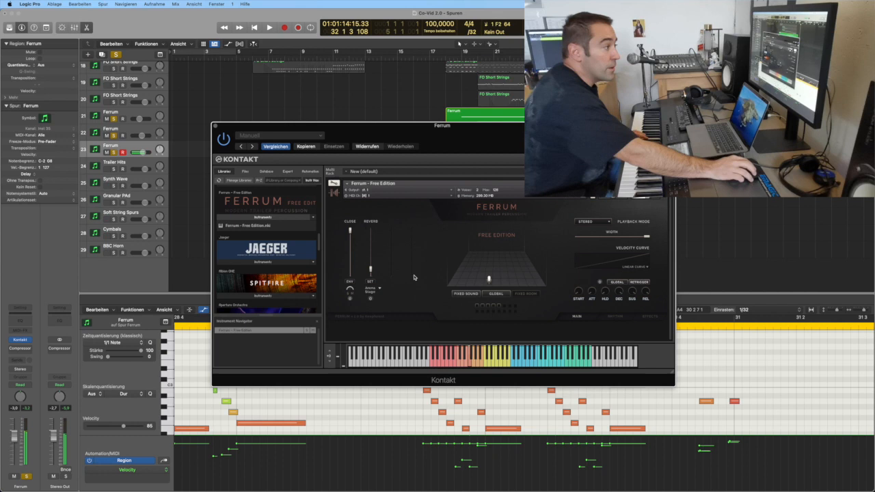
left_click(372, 288)
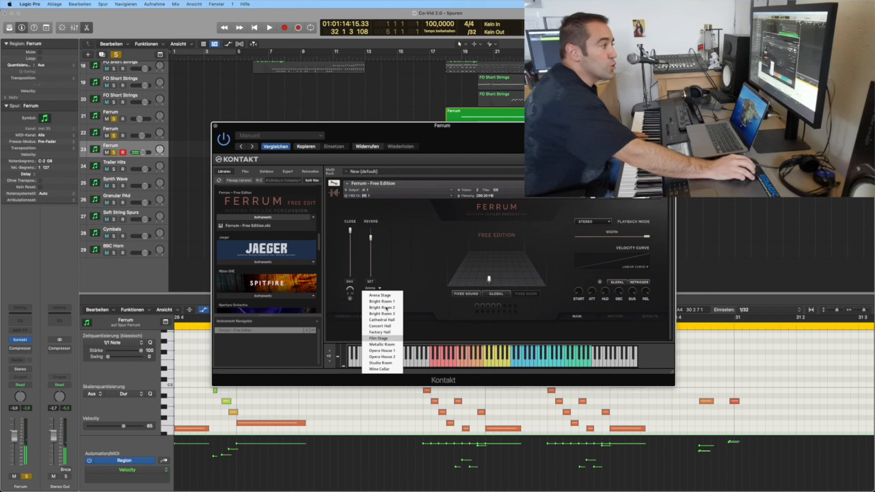
left_click(378, 294)
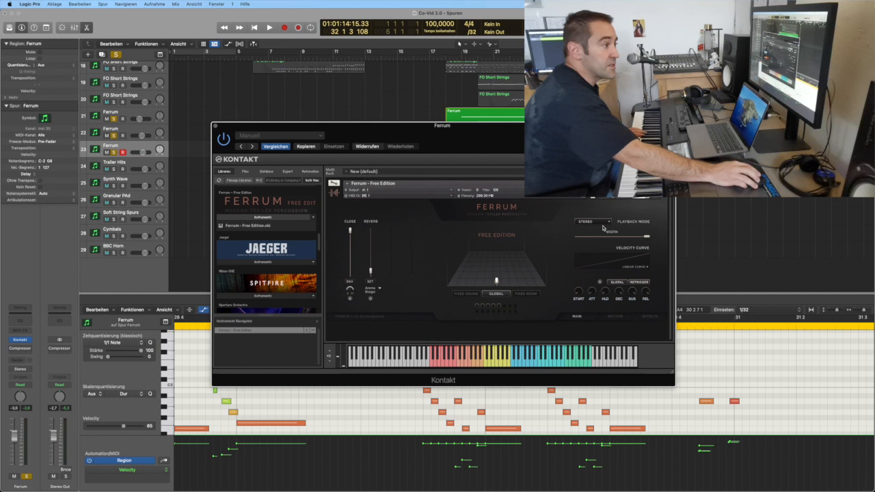
Step: Set Ferrum's playback mode to Doubling with the Ensemble doubling option
left_click(592, 221)
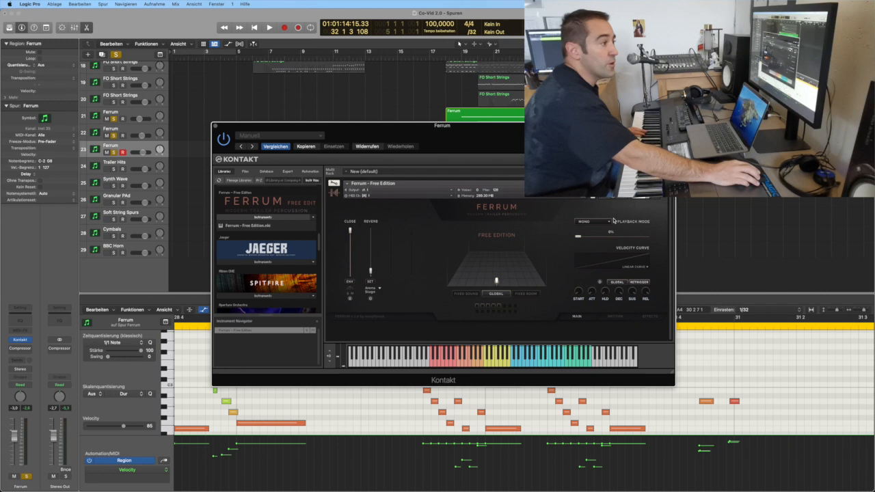
left_click(592, 221)
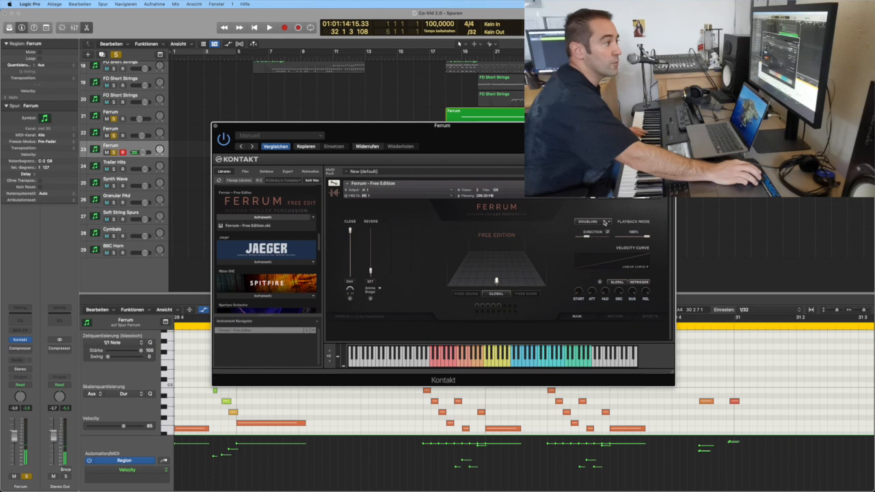
left_click(590, 221)
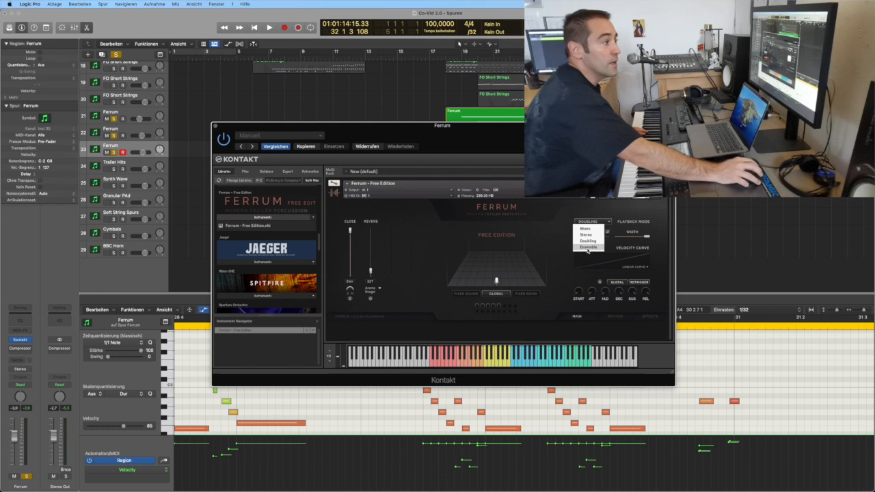
left_click(587, 246)
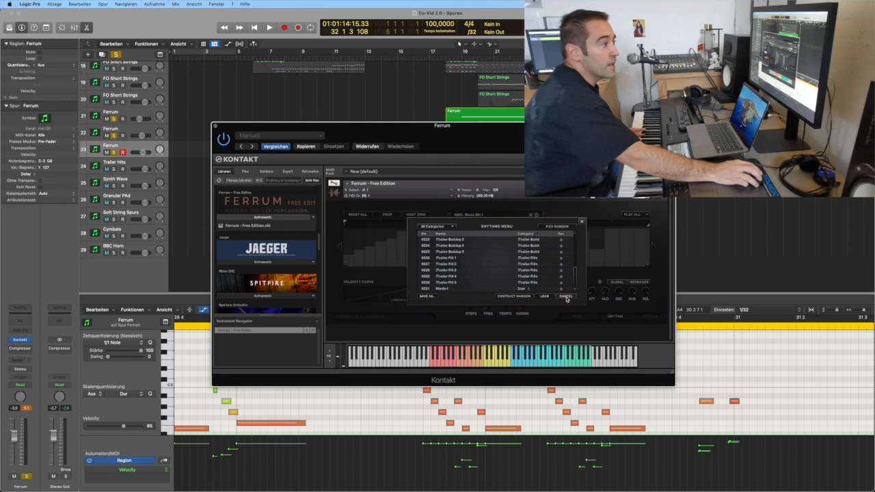
left_click(565, 296)
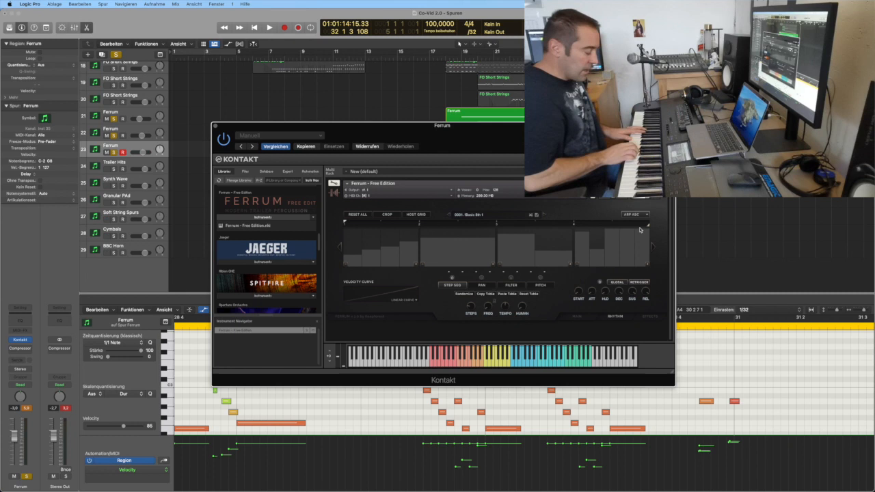
Step: Change the Rhythm page play mode from Arp Asc to Advanced
left_click(635, 214)
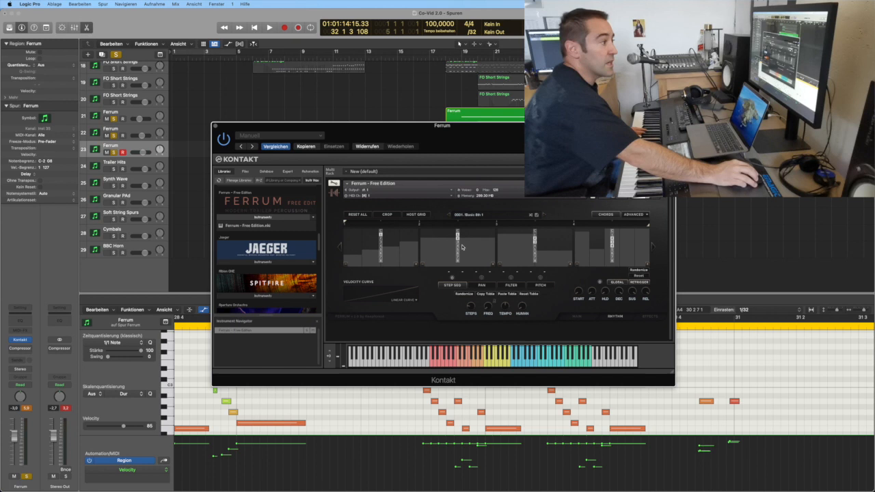
mouse_move(408, 262)
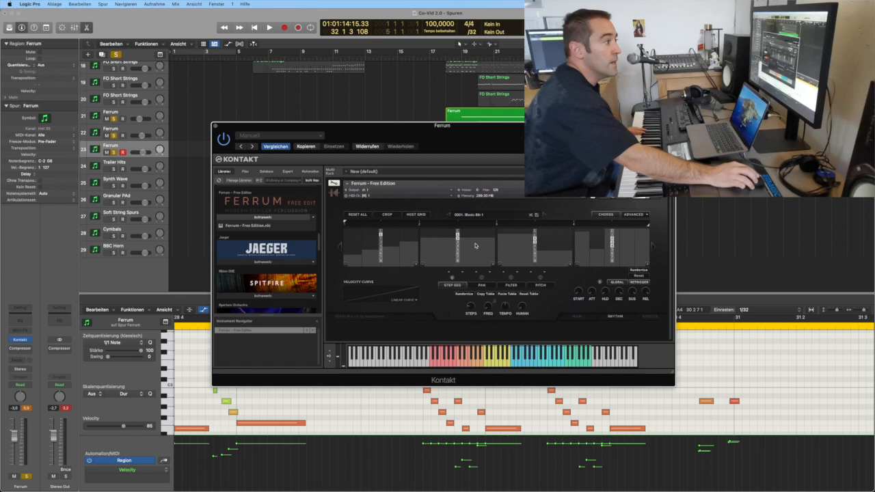
Step: Show the play-mode list: Play All, arpeggio orders, Advanced, Key sequence
left_click(634, 214)
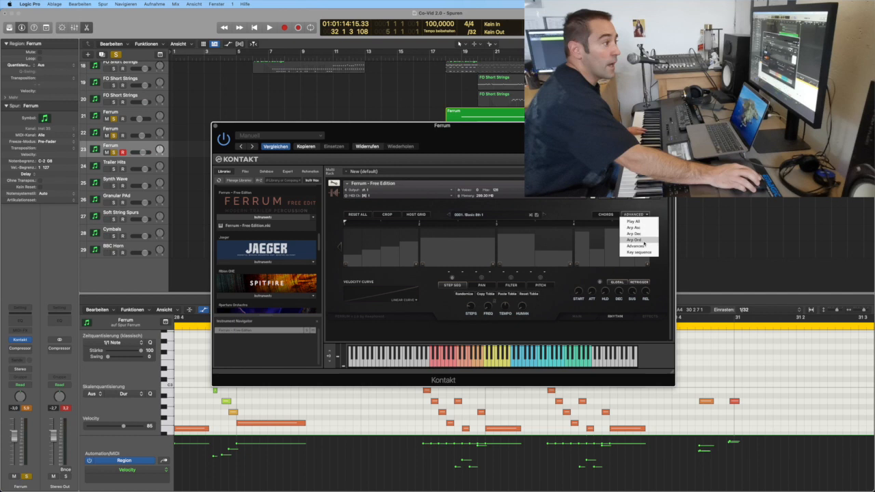